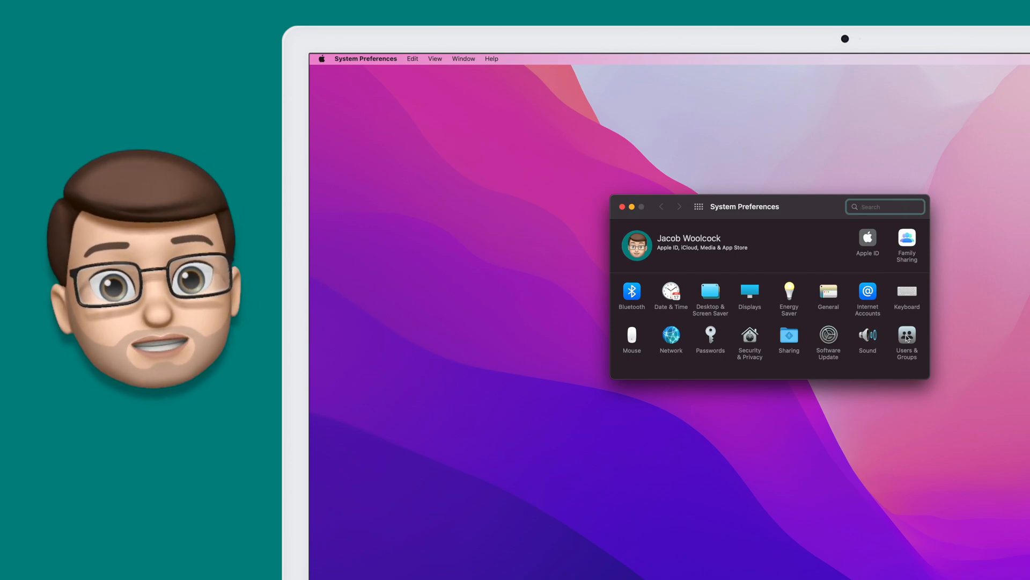
Open the Users & Groups pane for the current admin account.
left_click(906, 336)
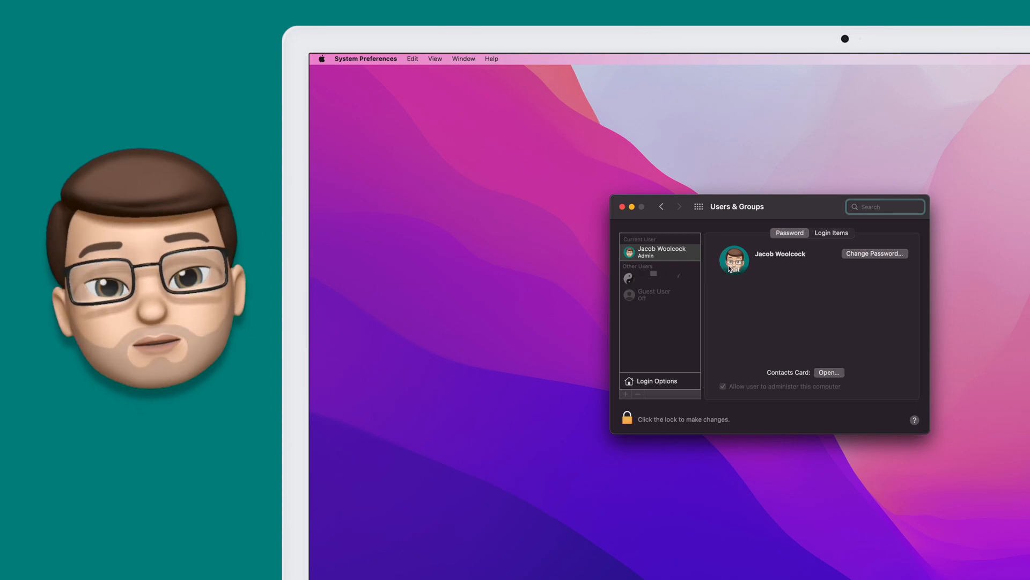
Open the account picture editor and pick the bearded Memoji with glasses.
left_click(732, 260)
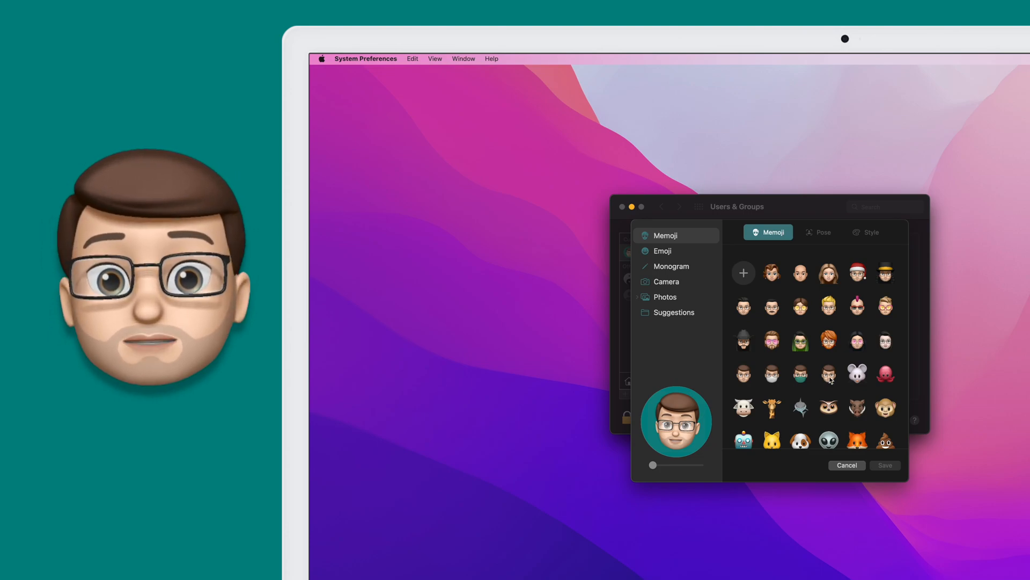
left_click(829, 346)
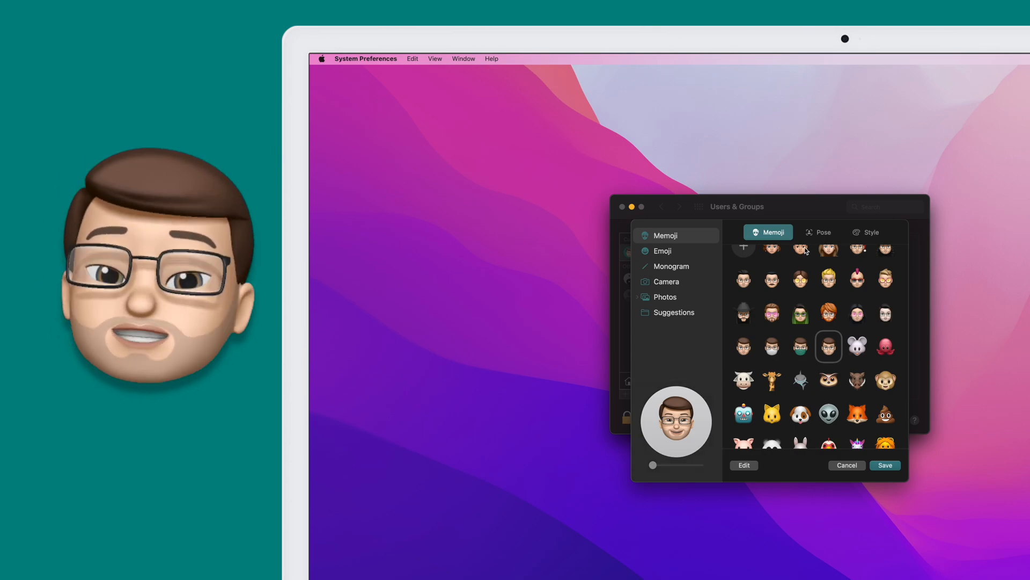
Try several Memoji poses, settling on the middle pose of the third row.
left_click(817, 232)
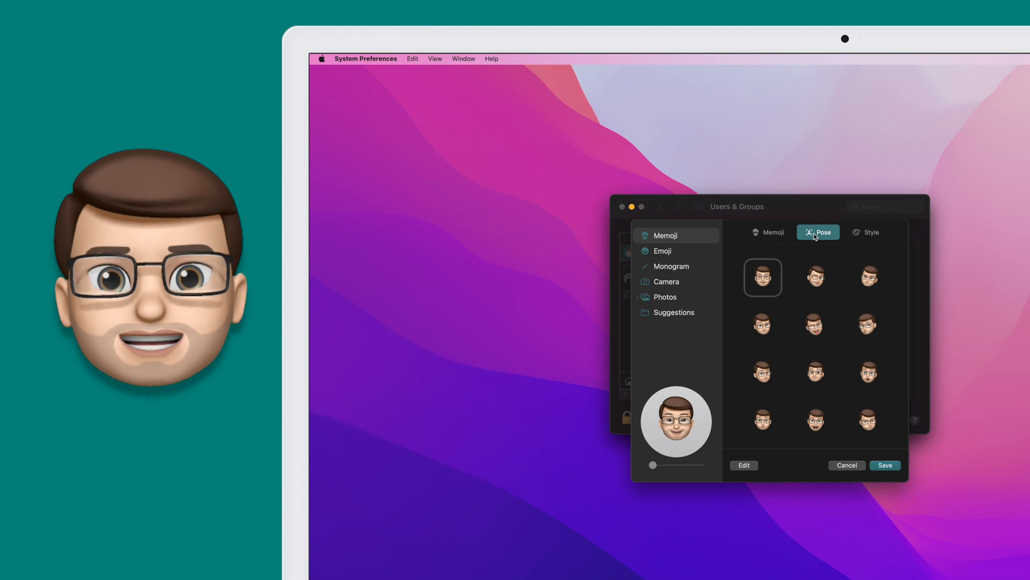
left_click(815, 277)
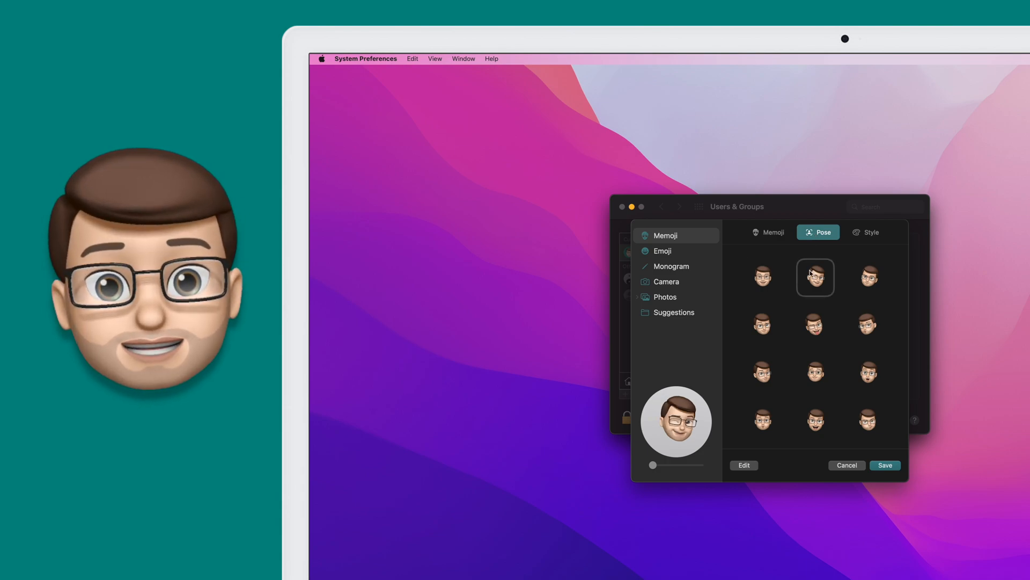
left_click(868, 278)
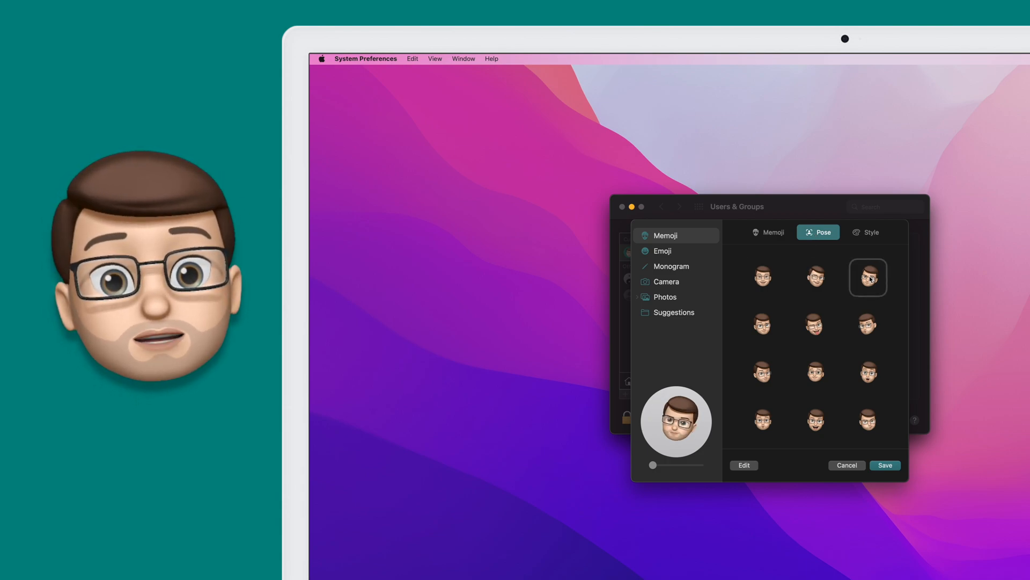
left_click(868, 325)
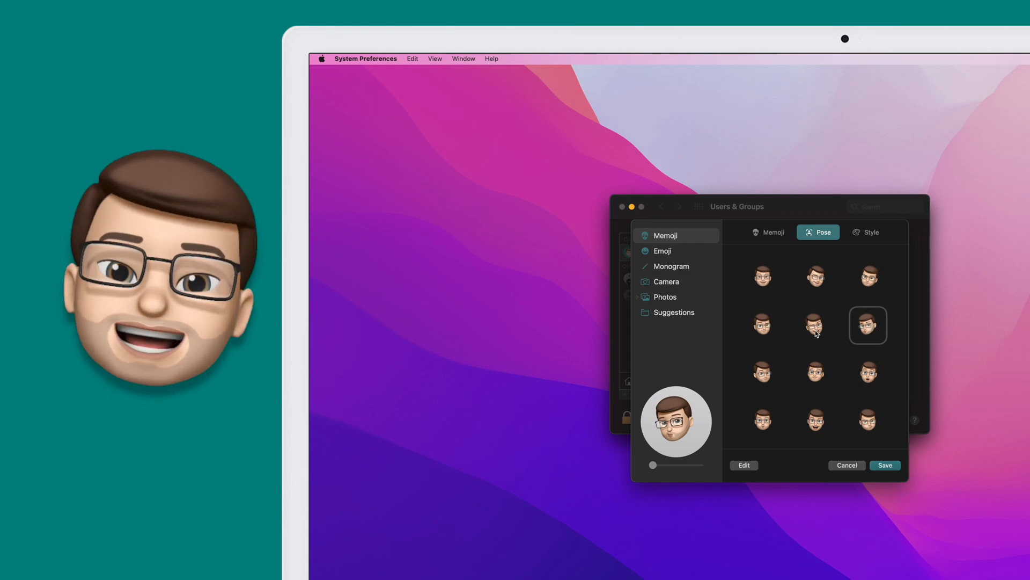
left_click(762, 326)
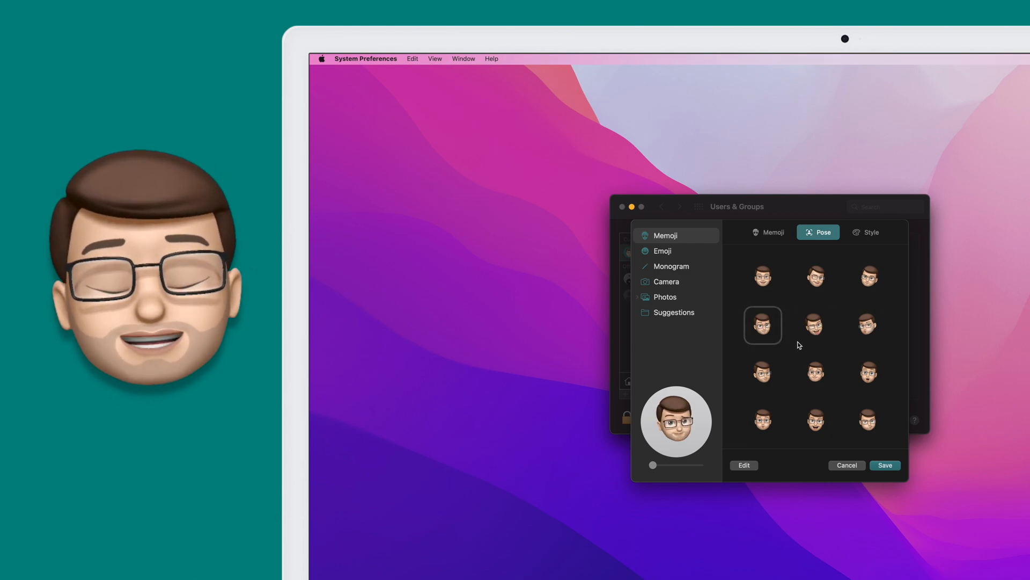
left_click(762, 373)
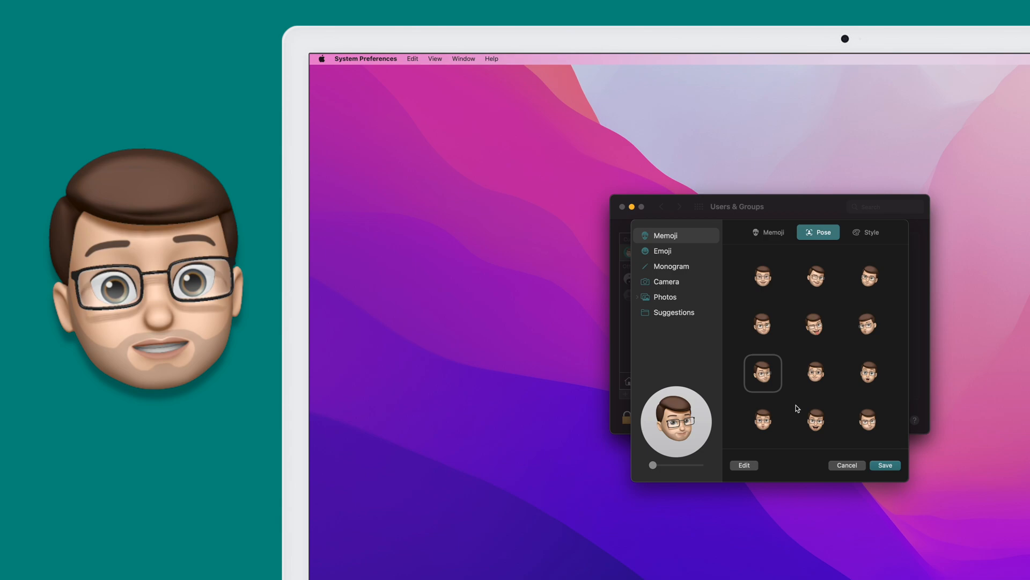
left_click(815, 374)
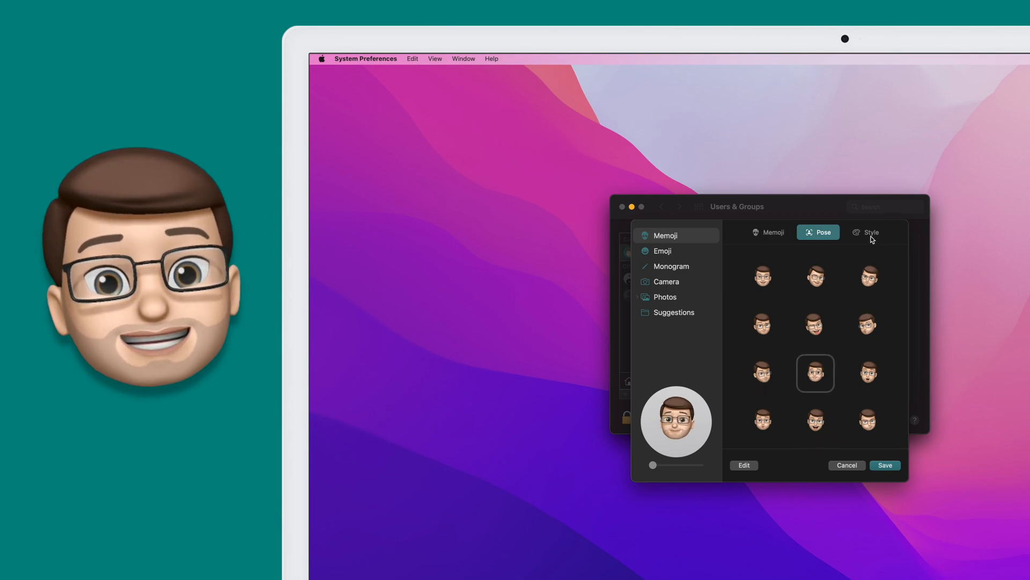
Try a pink background style, then choose green for the posed Memoji.
left_click(866, 232)
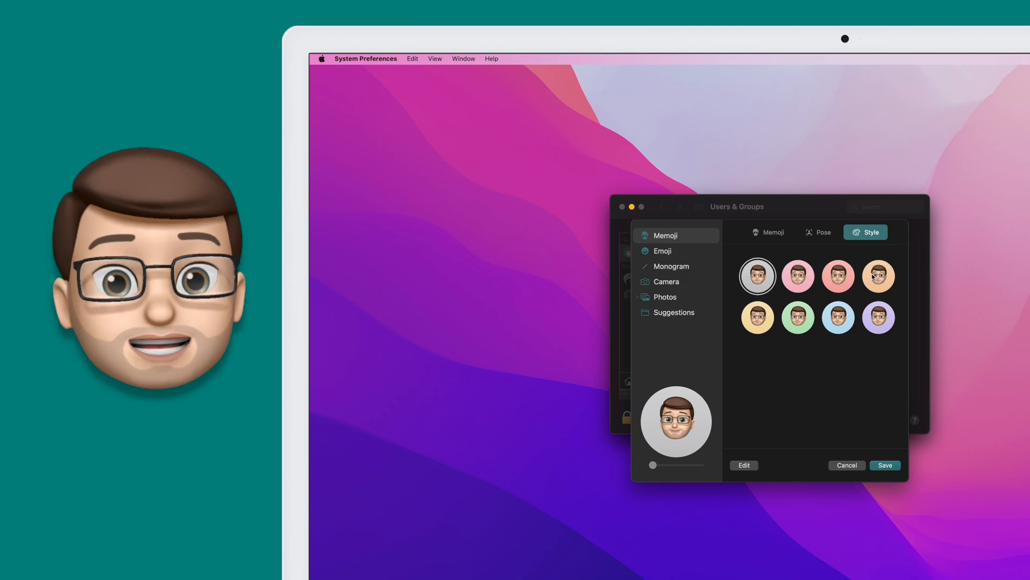
left_click(798, 275)
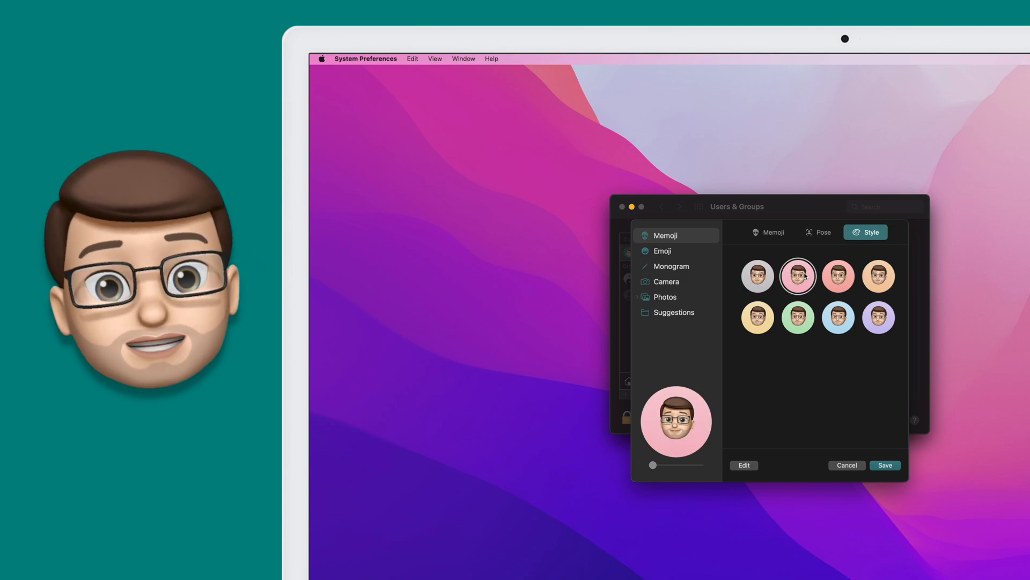
left_click(798, 317)
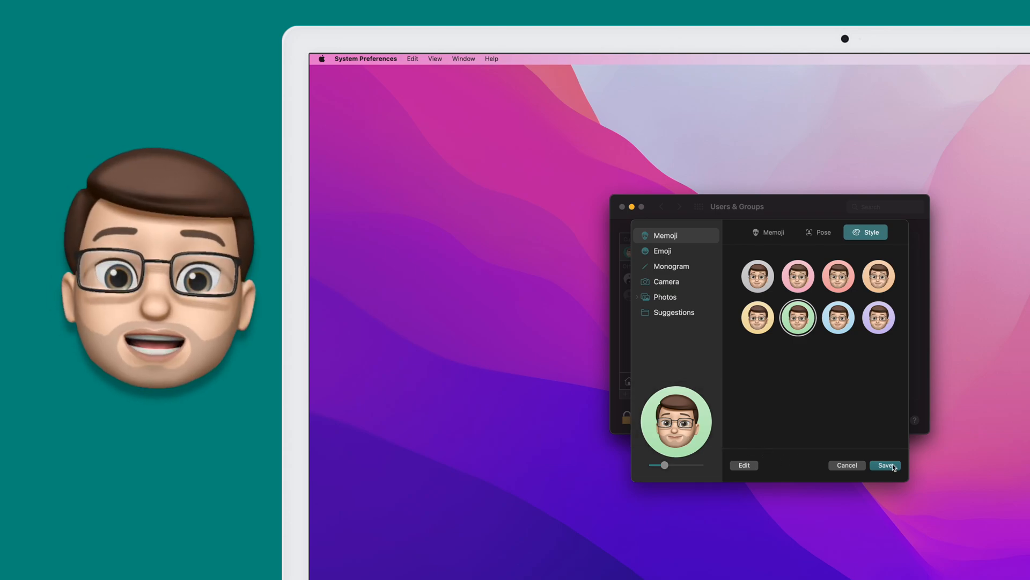
Save the green Memoji picture, return to all preferences, and quit System Preferences.
left_click(884, 465)
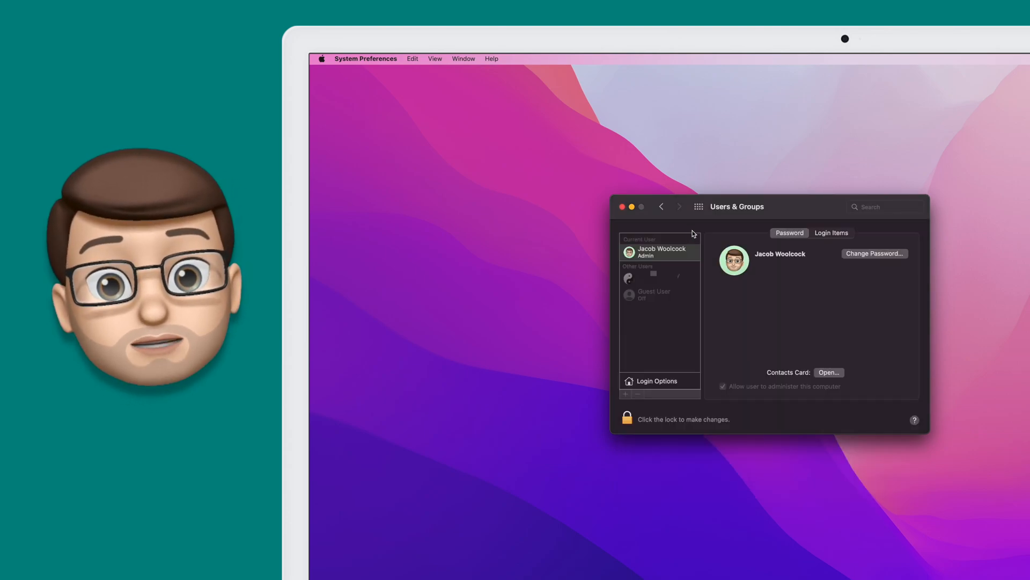
left_click(698, 206)
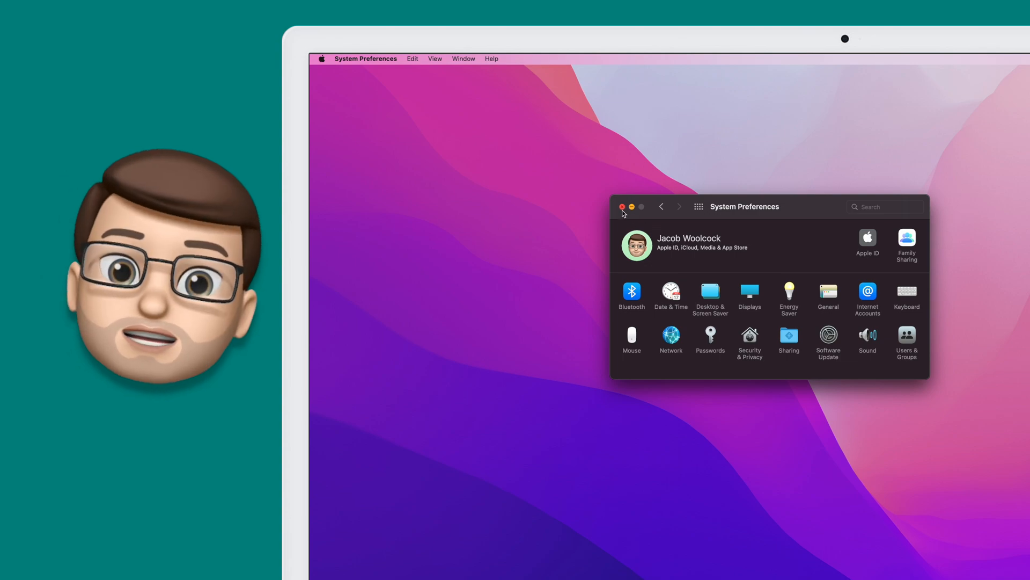
left_click(621, 206)
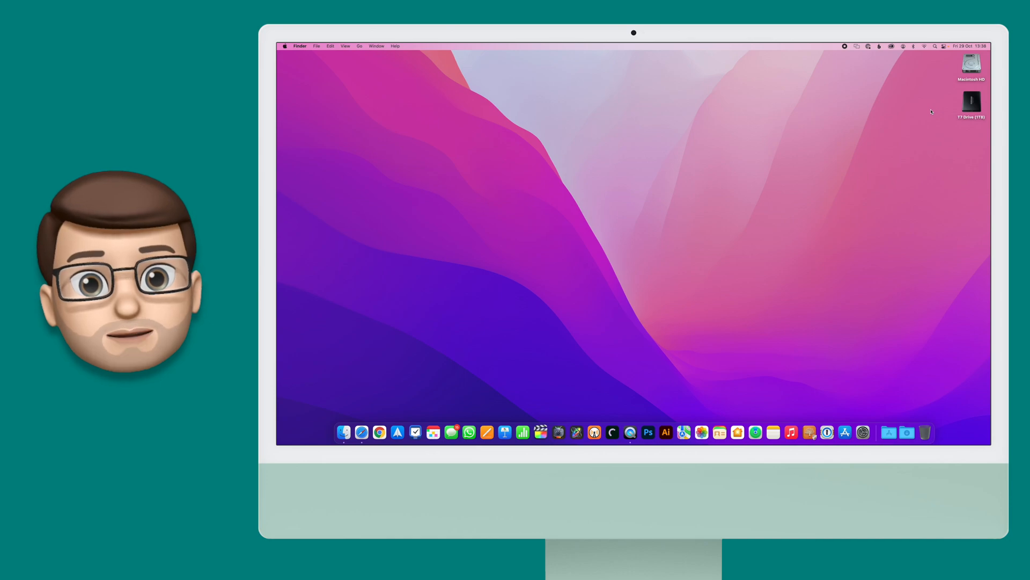
Switch to the login window from the fast user switching menu.
left_click(902, 46)
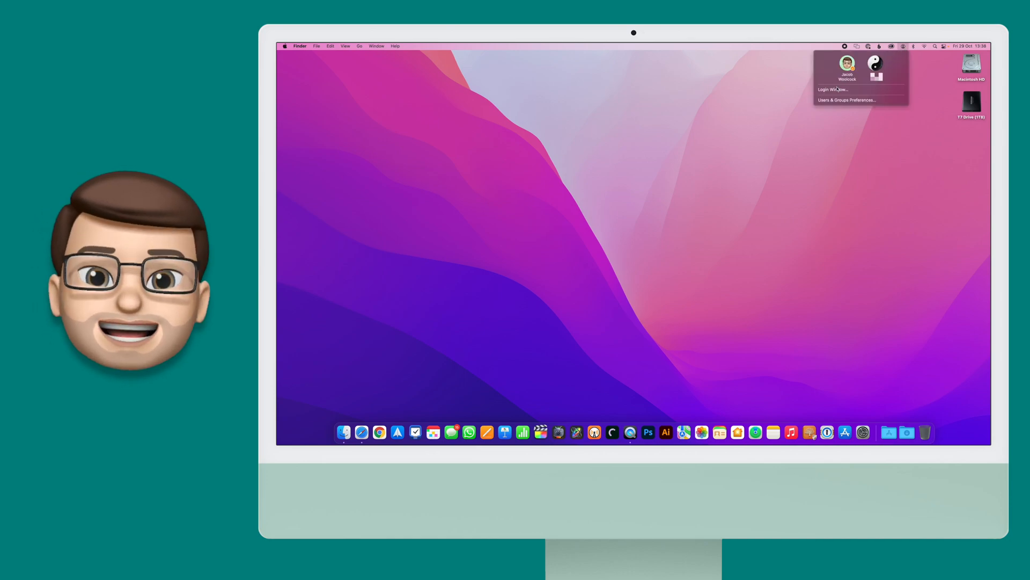
left_click(832, 89)
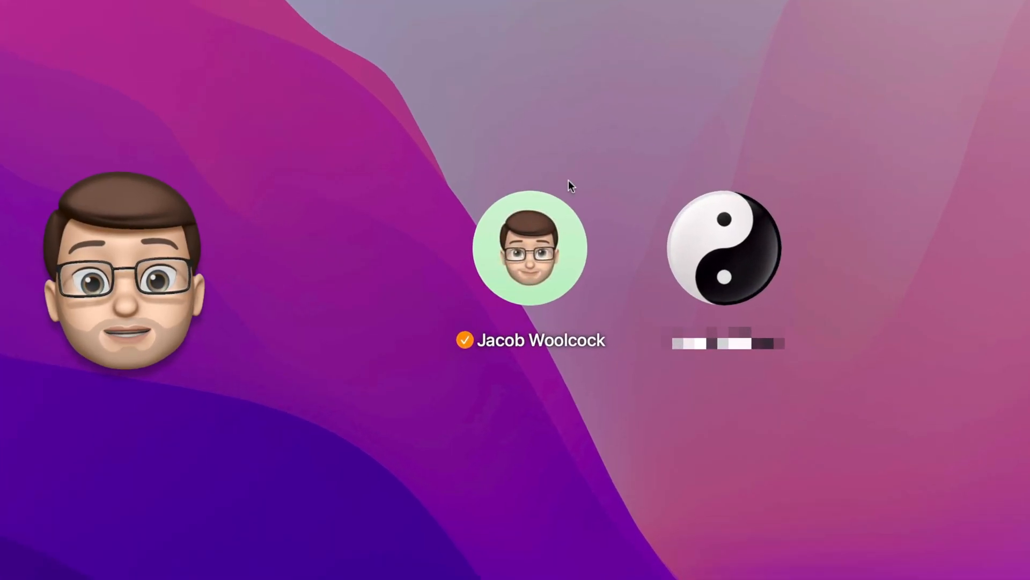
mouse_move(340, 237)
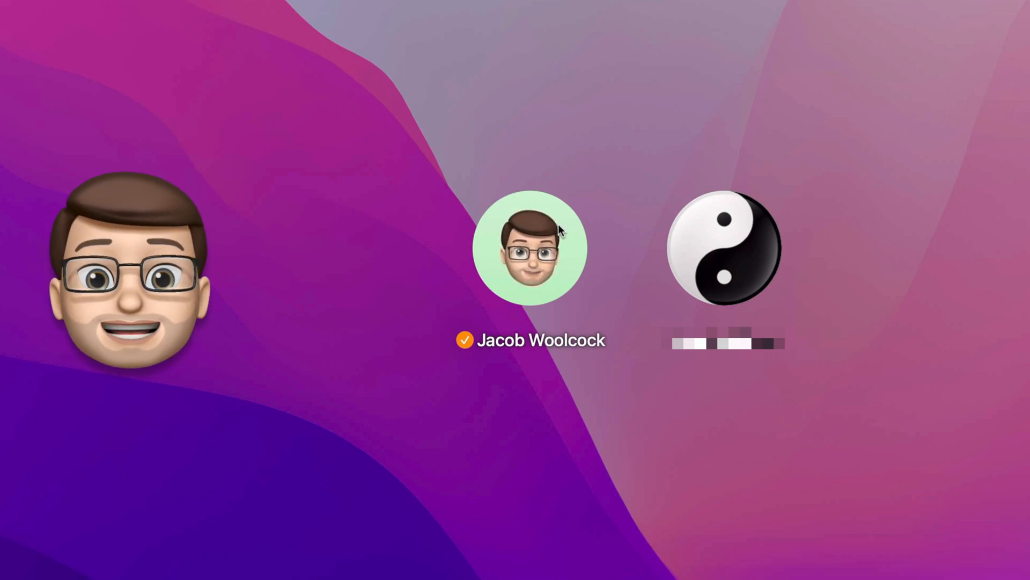
Select the green Memoji account on the login screen and enter its password.
left_click(529, 248)
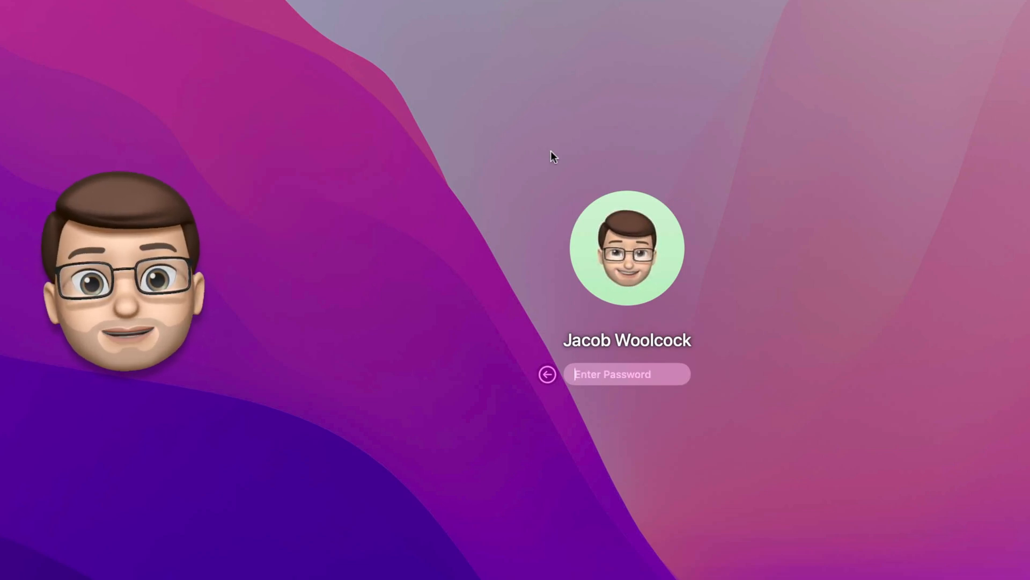
type("••••")
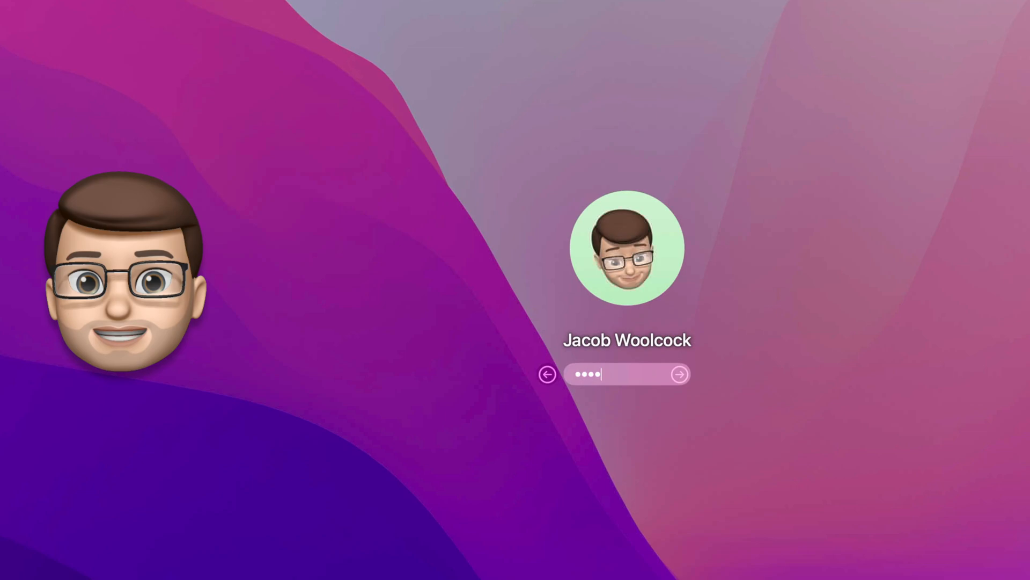